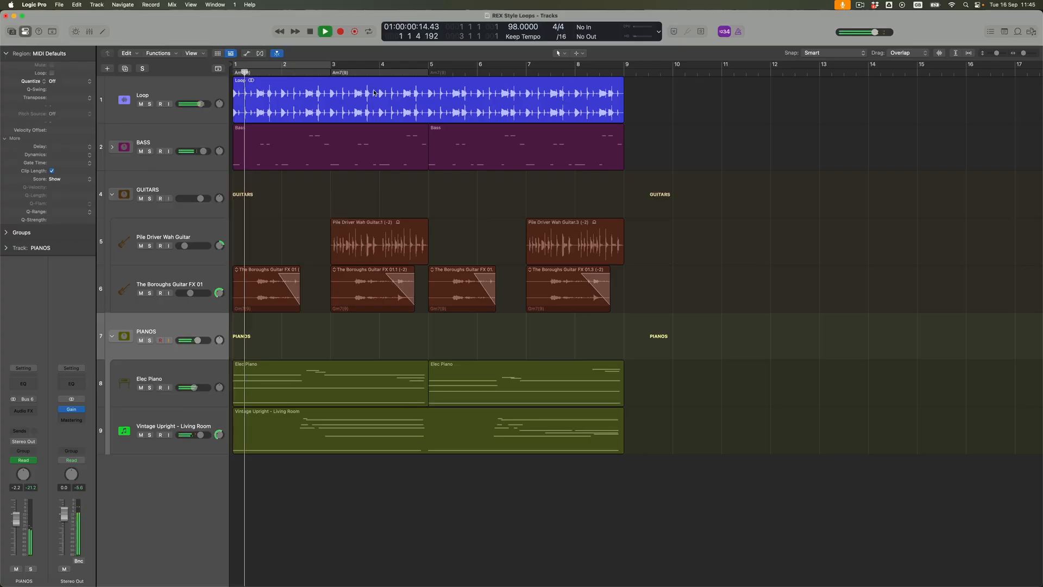
Start, then stop playback of the arrangement while setting up the sliced drum loop.
{"action": "left_click", "coordinate": [321, 31]}
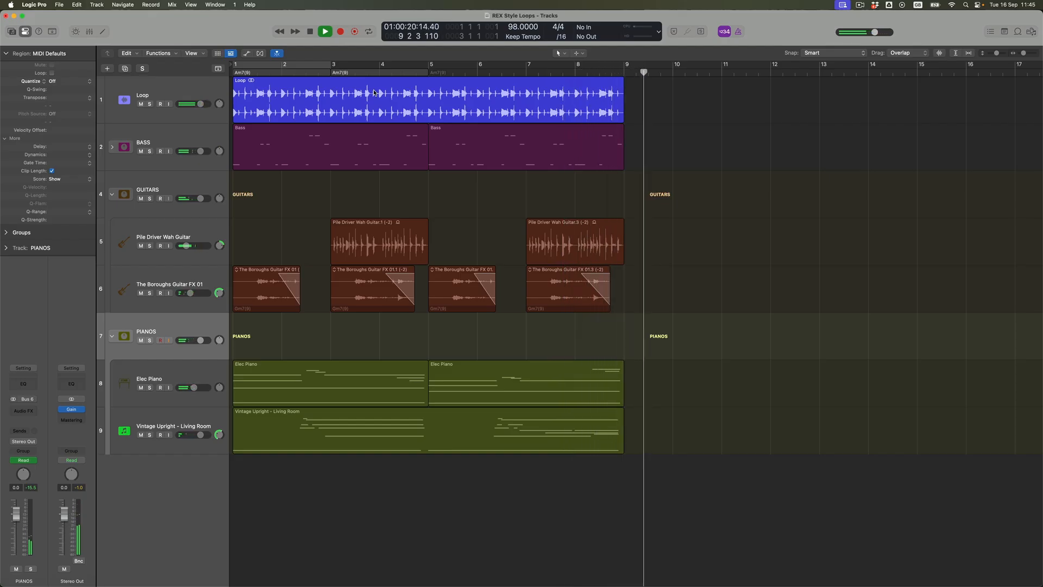
{"action": "left_click", "coordinate": [322, 30]}
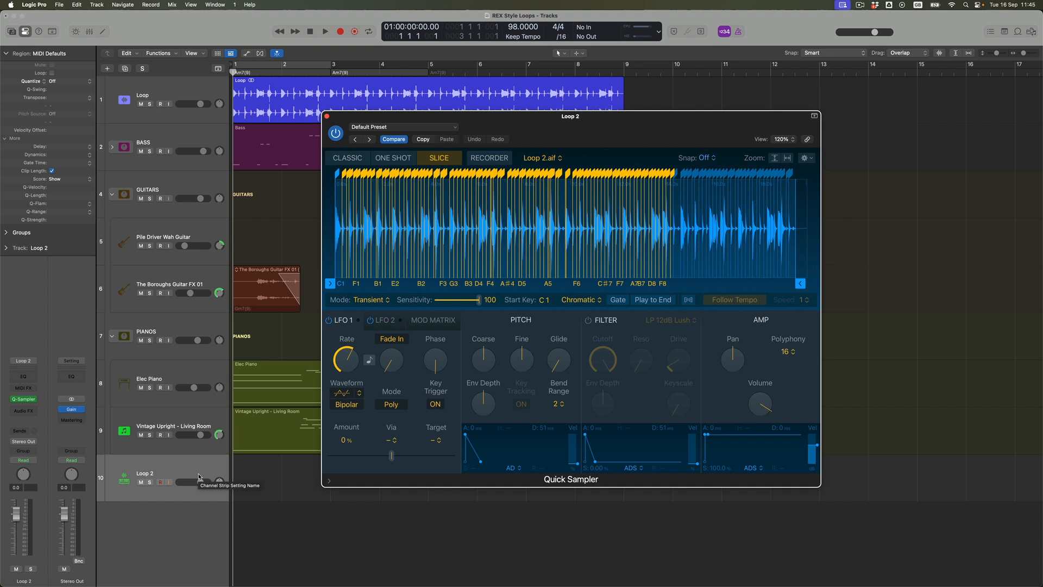
{"action": "mouse_move", "coordinate": [372, 482]}
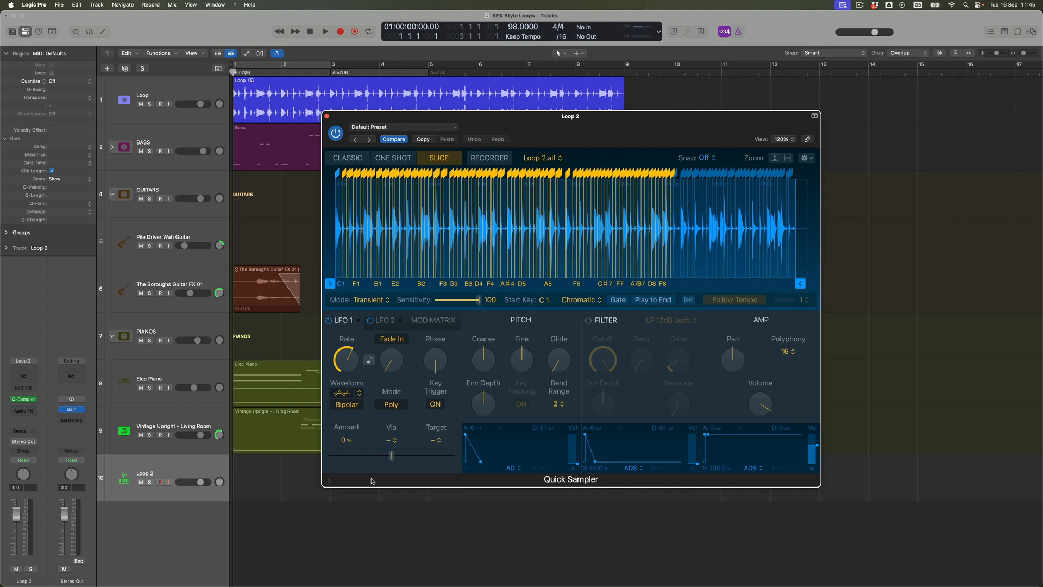
{"action": "mouse_move", "coordinate": [491, 293]}
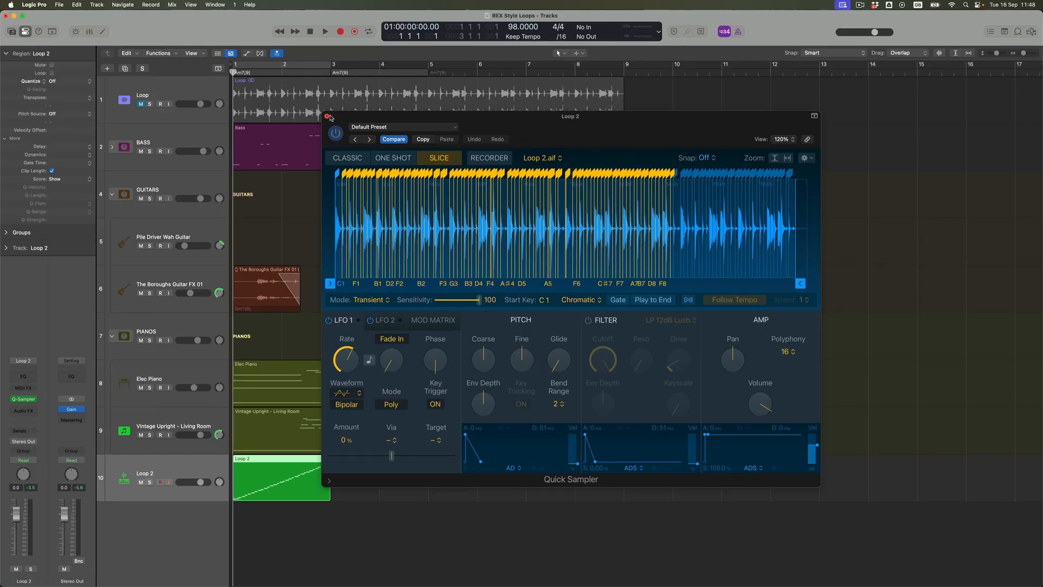
Close the Quick Sampler window and open the Loop 2 region's slice notes in the Piano Roll.
{"action": "left_click", "coordinate": [327, 117]}
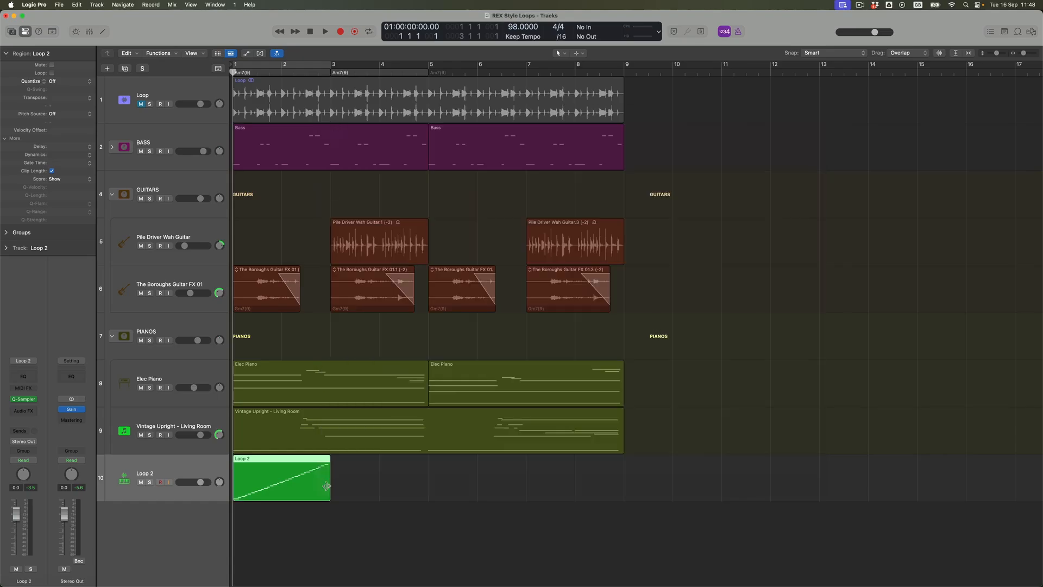
{"action": "mouse_move", "coordinate": [288, 461]}
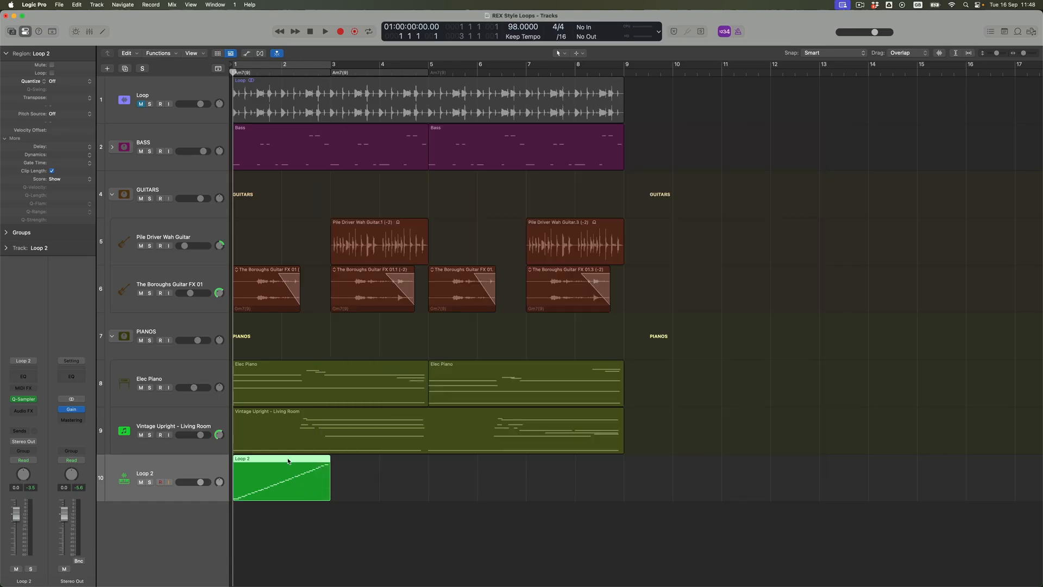
{"action": "double_click", "coordinate": [282, 478]}
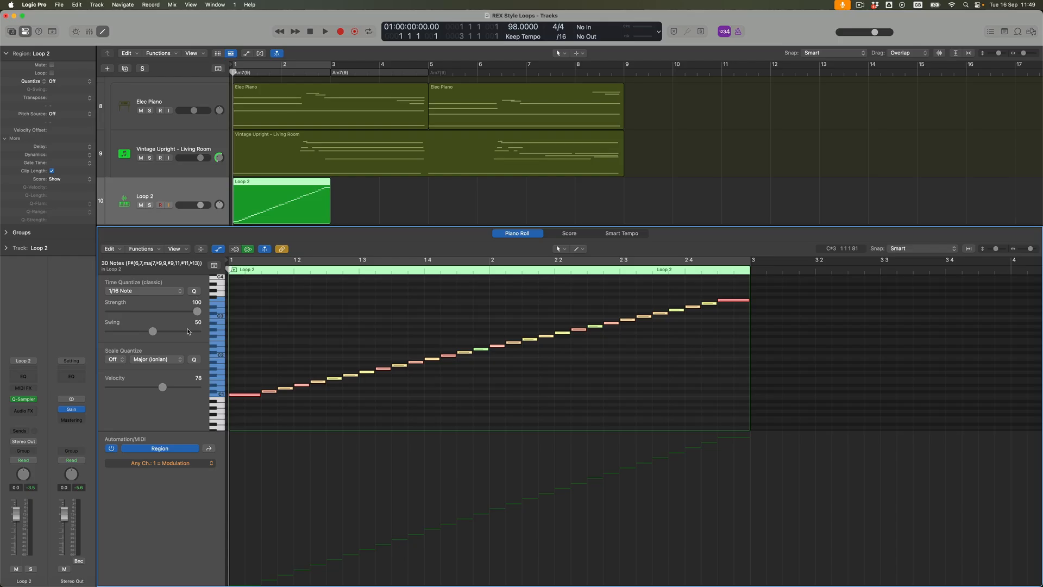
{"action": "mouse_move", "coordinate": [458, 384]}
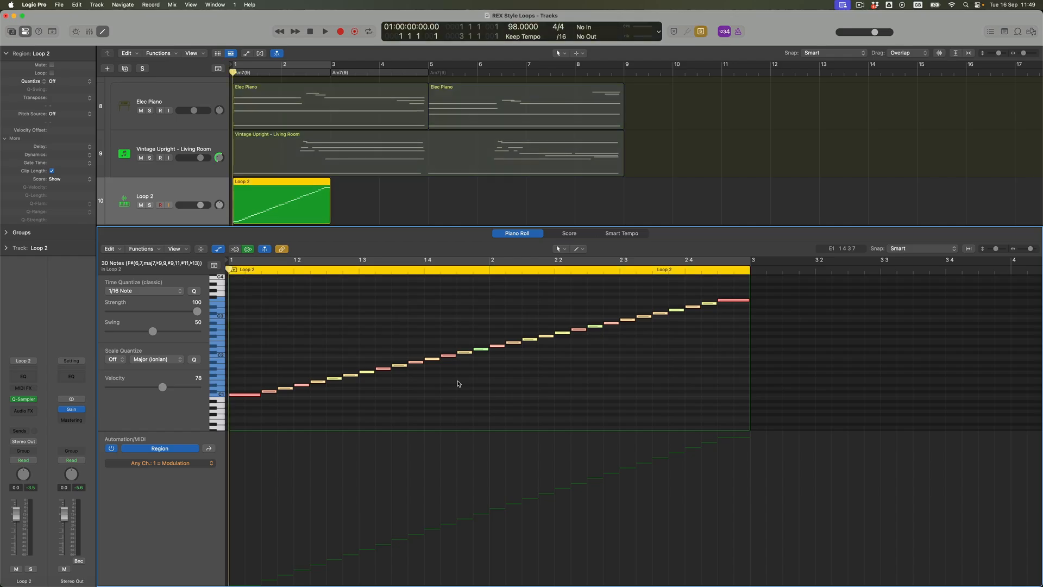
Audition the loop, copy the first slice note onto bar 2's downbeat at C1, then close the editor.
{"action": "left_click", "coordinate": [325, 30]}
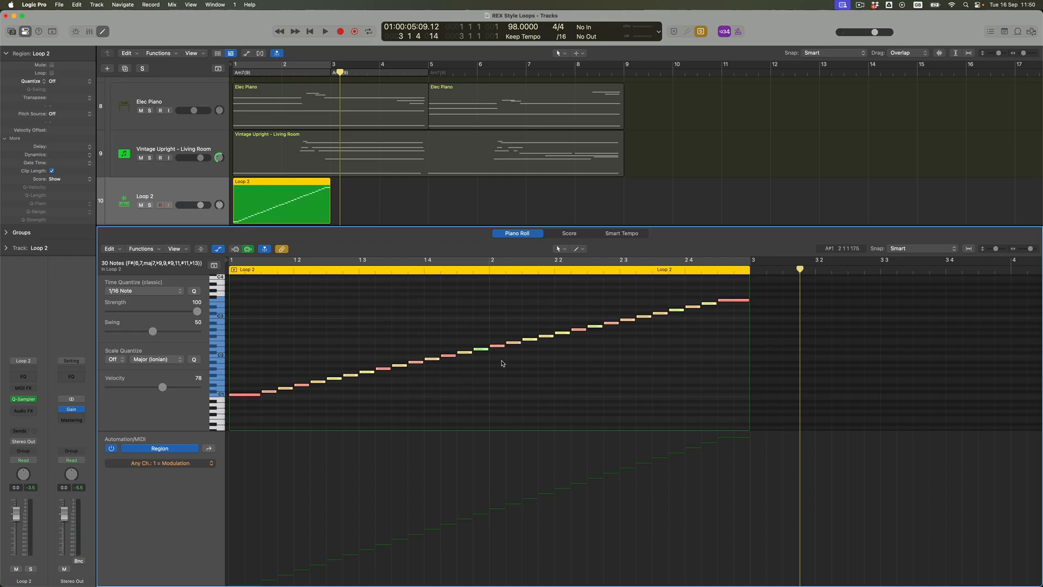
{"action": "left_click", "coordinate": [323, 31]}
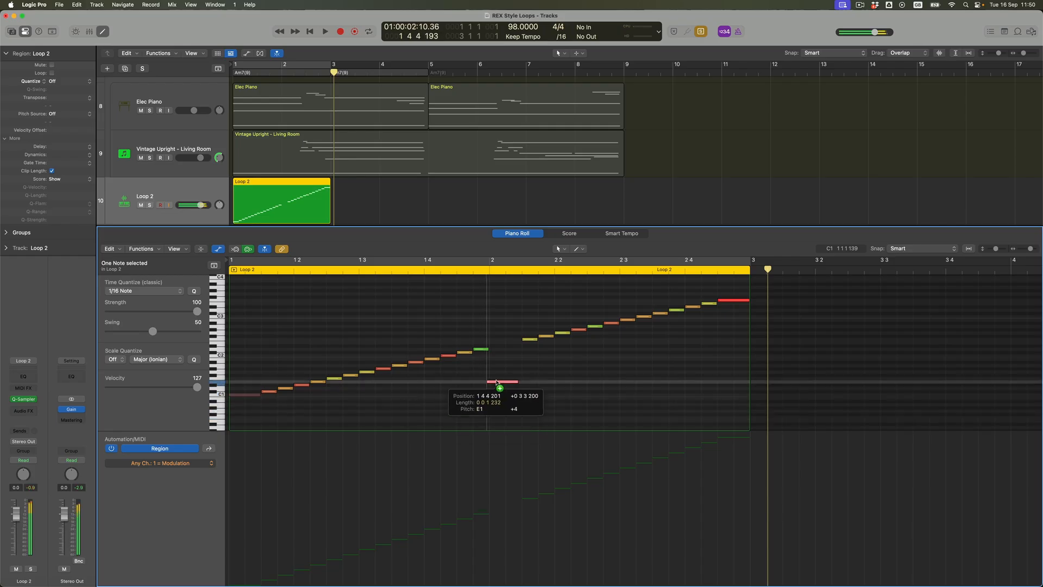
{"action": "left_click_drag", "start_coordinate": [495, 382], "coordinate": [502, 382]}
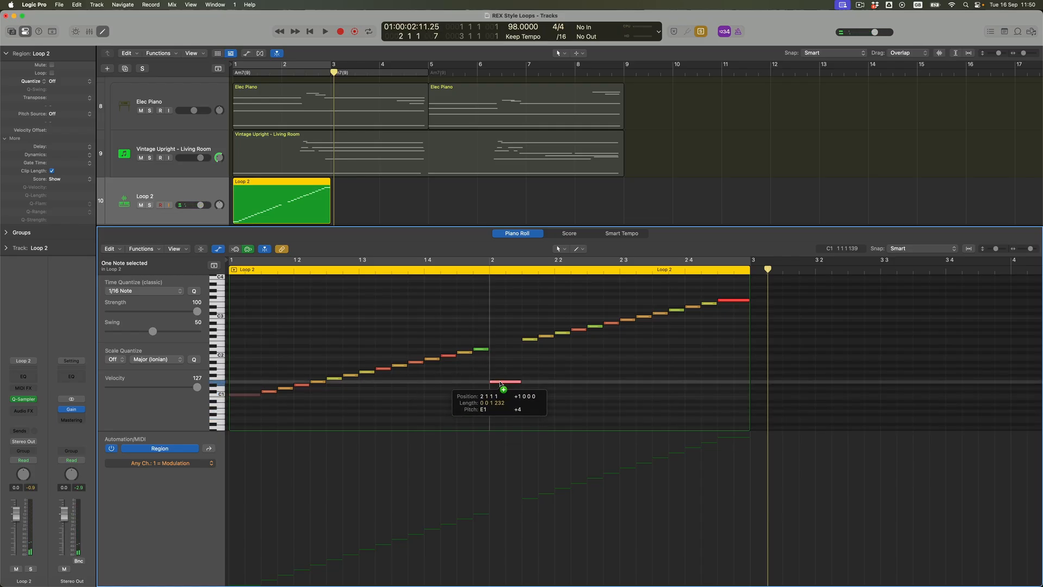
{"action": "left_click_drag", "start_coordinate": [499, 382], "coordinate": [498, 396]}
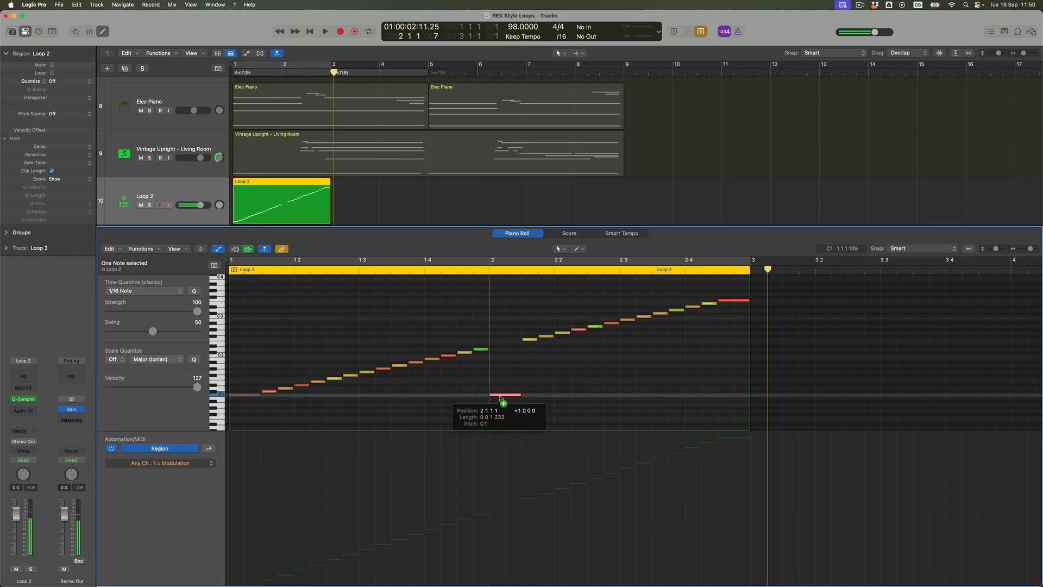
{"action": "left_click_drag", "start_coordinate": [504, 395], "coordinate": [248, 395]}
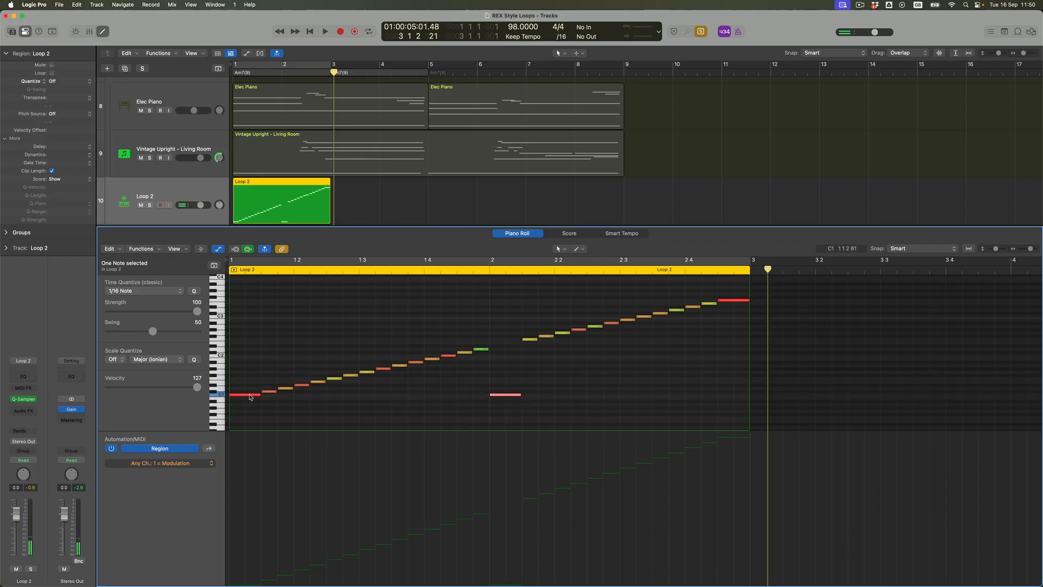
{"action": "mouse_move", "coordinate": [250, 397]}
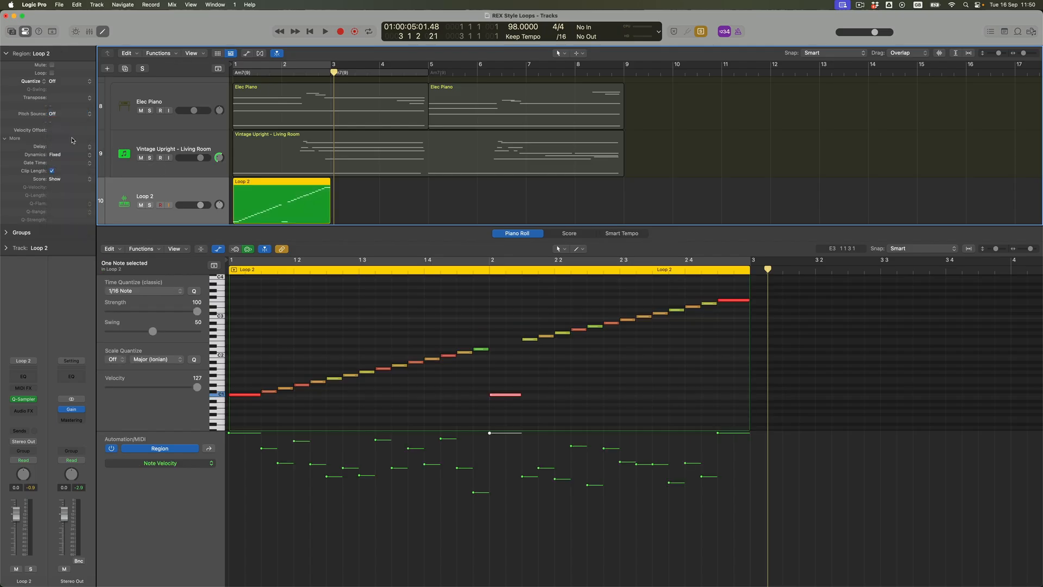
{"action": "left_click", "coordinate": [65, 130]}
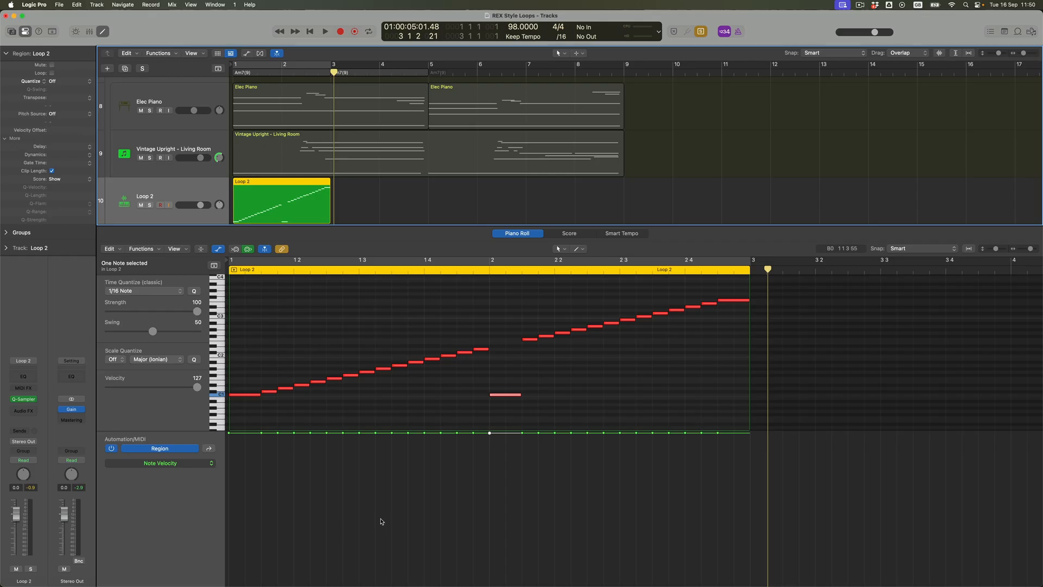
{"action": "left_click", "coordinate": [323, 31]}
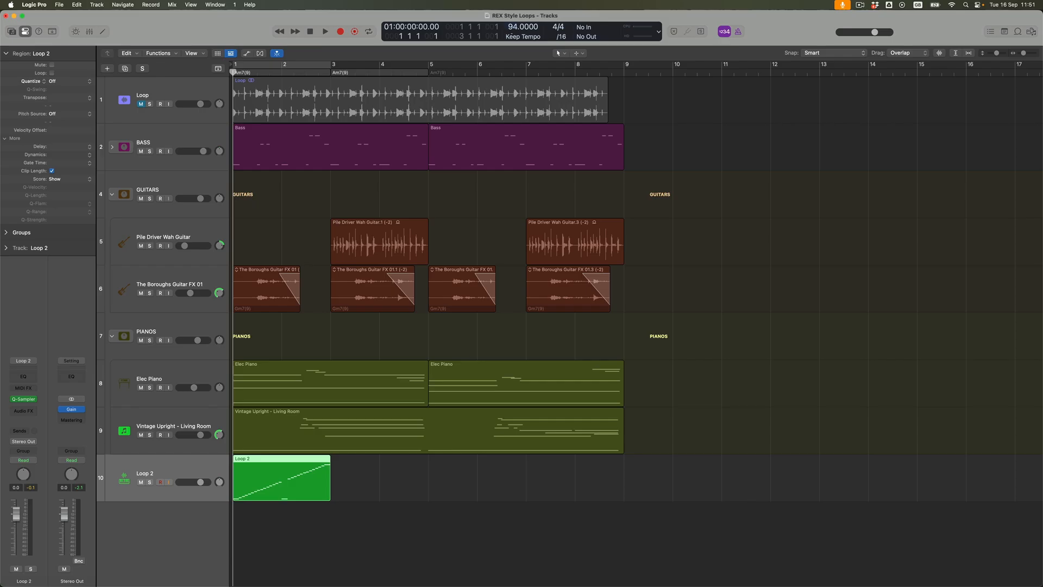
{"action": "mouse_move", "coordinate": [420, 105]}
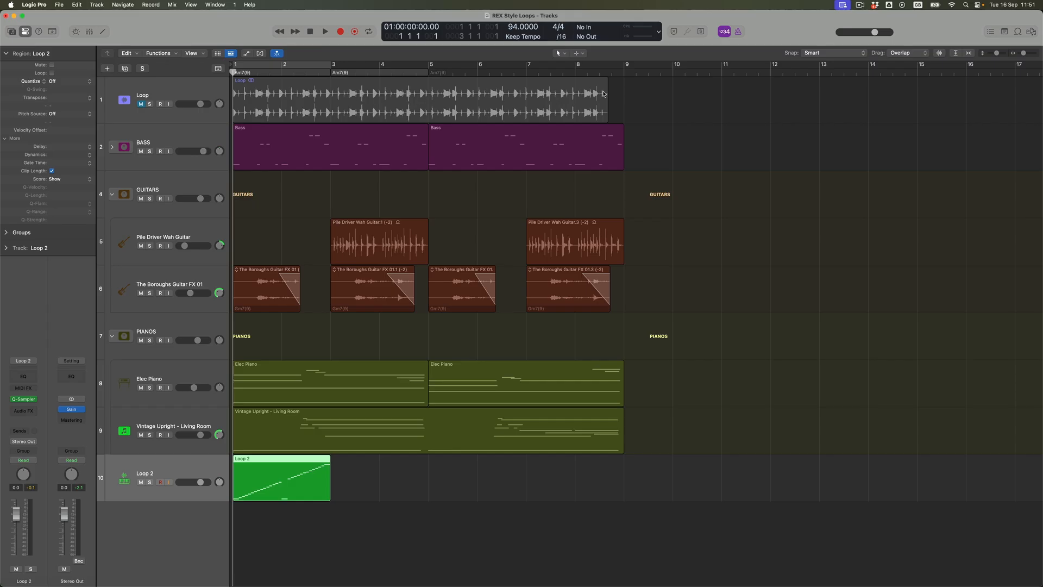
{"action": "mouse_move", "coordinate": [324, 106]}
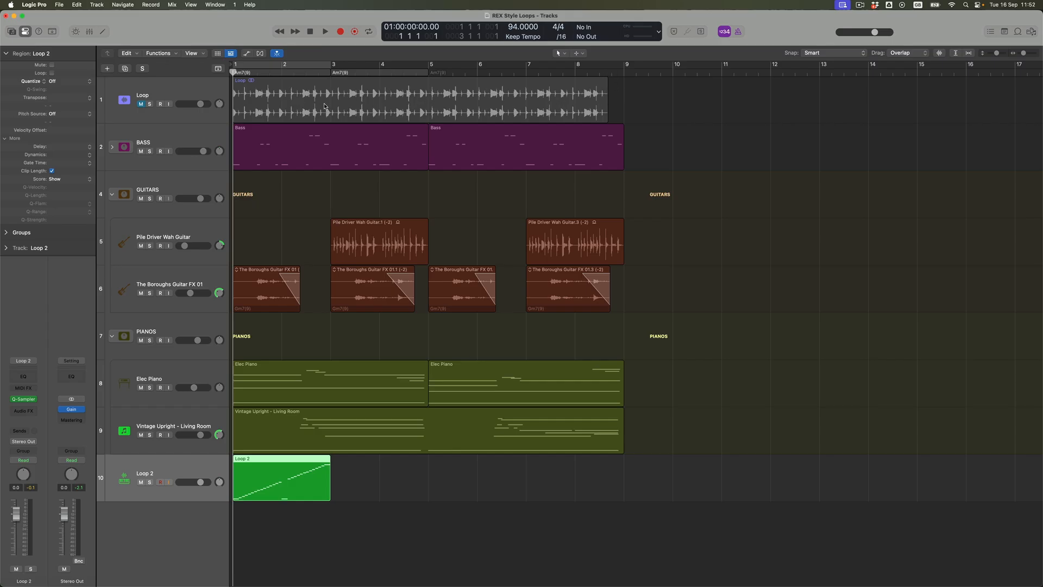
{"action": "mouse_move", "coordinate": [362, 318]}
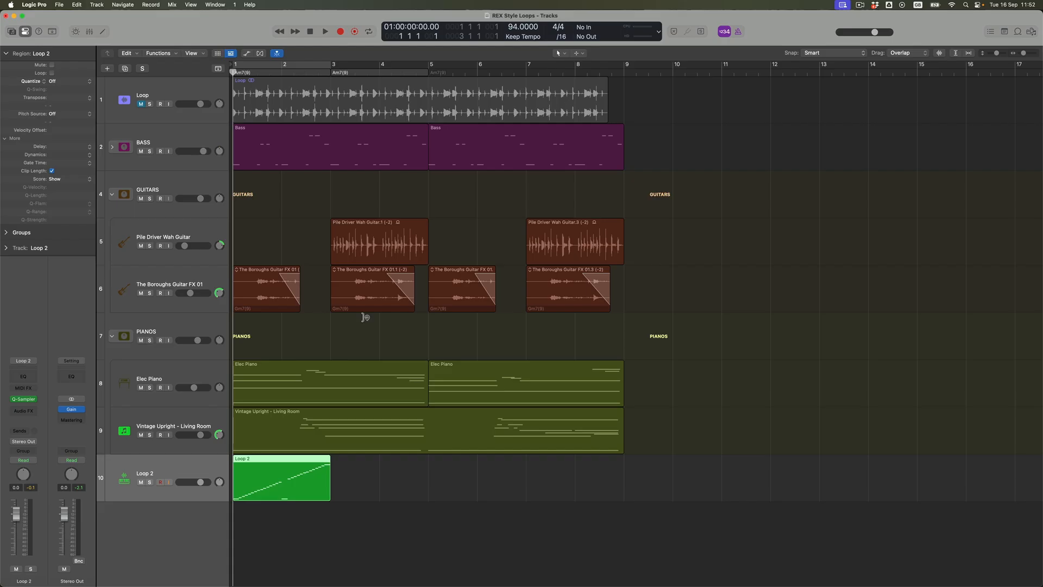
{"action": "mouse_move", "coordinate": [273, 468]}
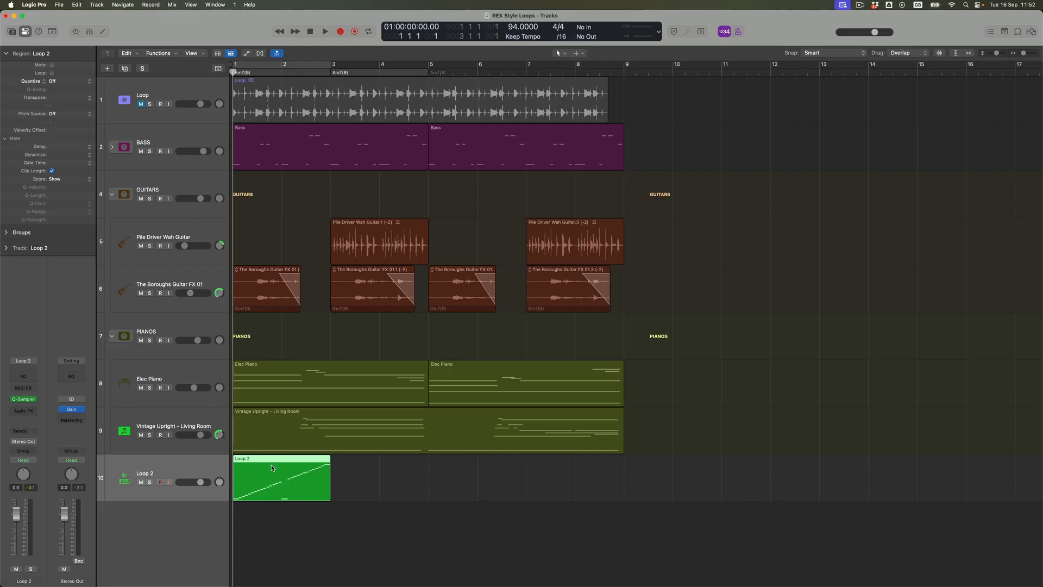
{"action": "mouse_move", "coordinate": [282, 465]}
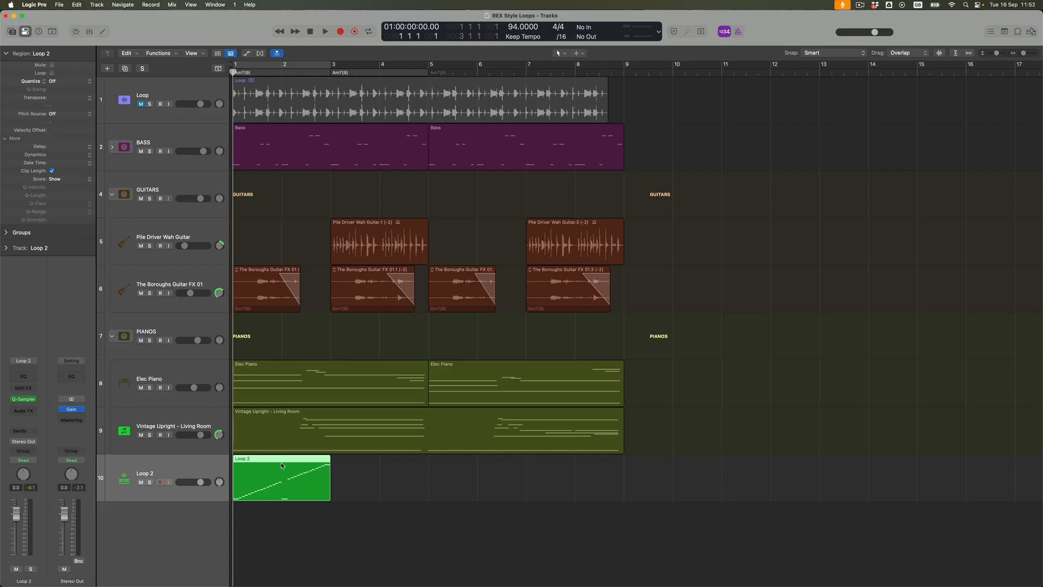
Extend the Loop 2 region's repeats out to bar 9 and set the tempo to 72 BPM.
{"action": "left_click_drag", "start_coordinate": [281, 478], "coordinate": [379, 478]}
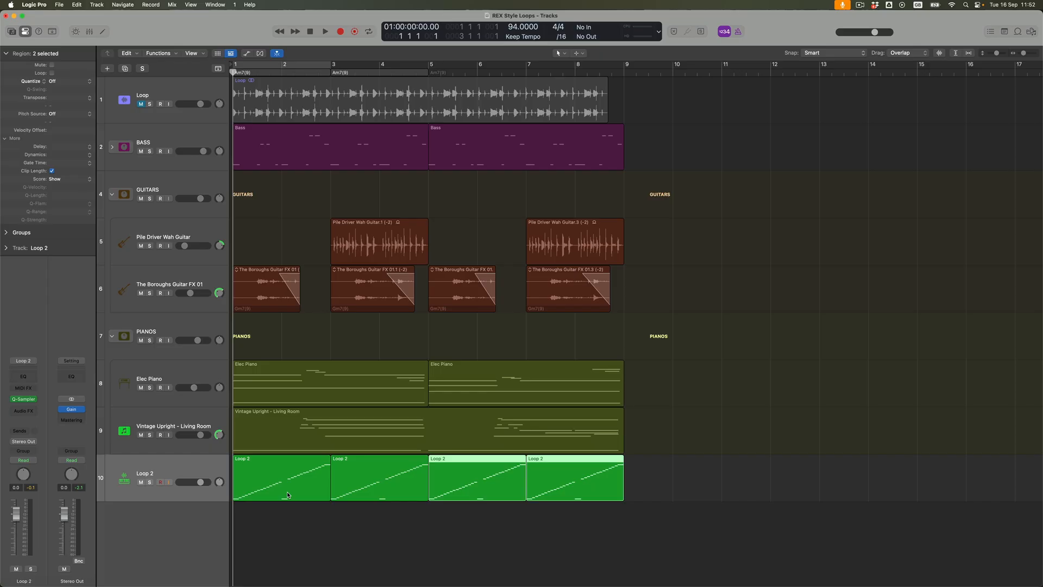
{"action": "left_click", "coordinate": [324, 28]}
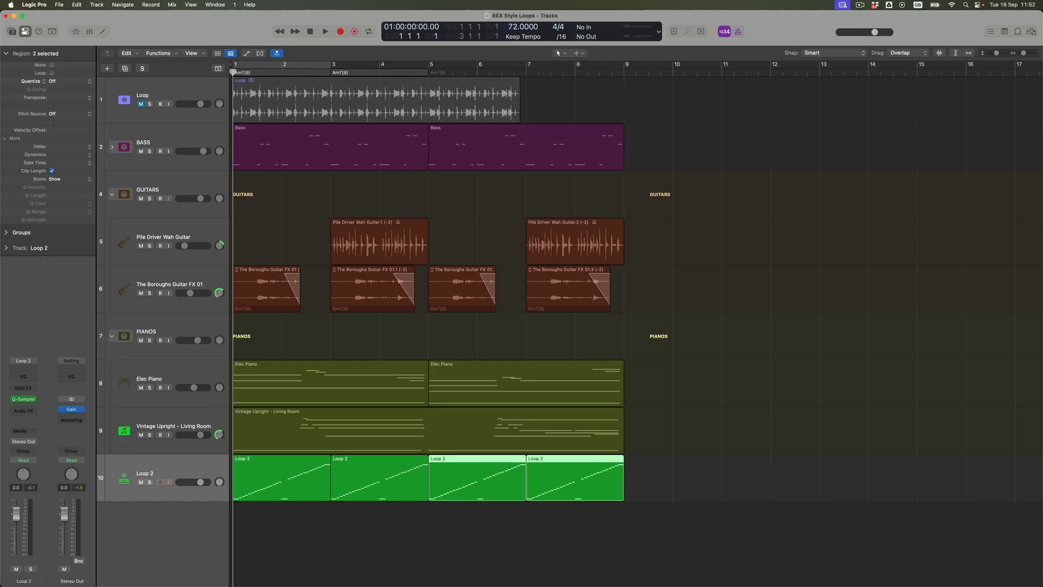
Play and stop the arrangement at 72 BPM, then change the tempo to 104 BPM.
{"action": "left_click", "coordinate": [323, 29]}
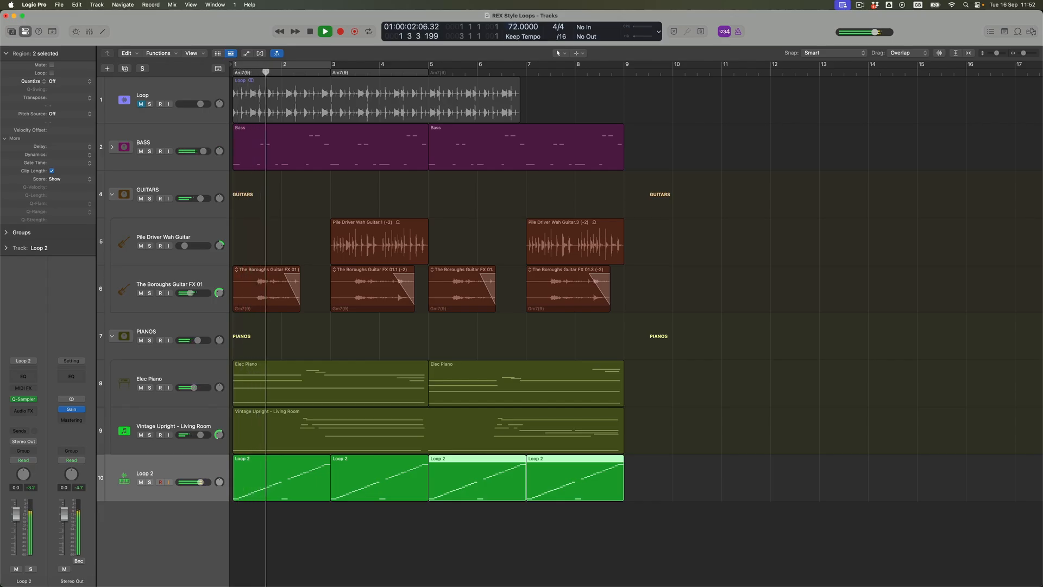
{"action": "left_click", "coordinate": [323, 31]}
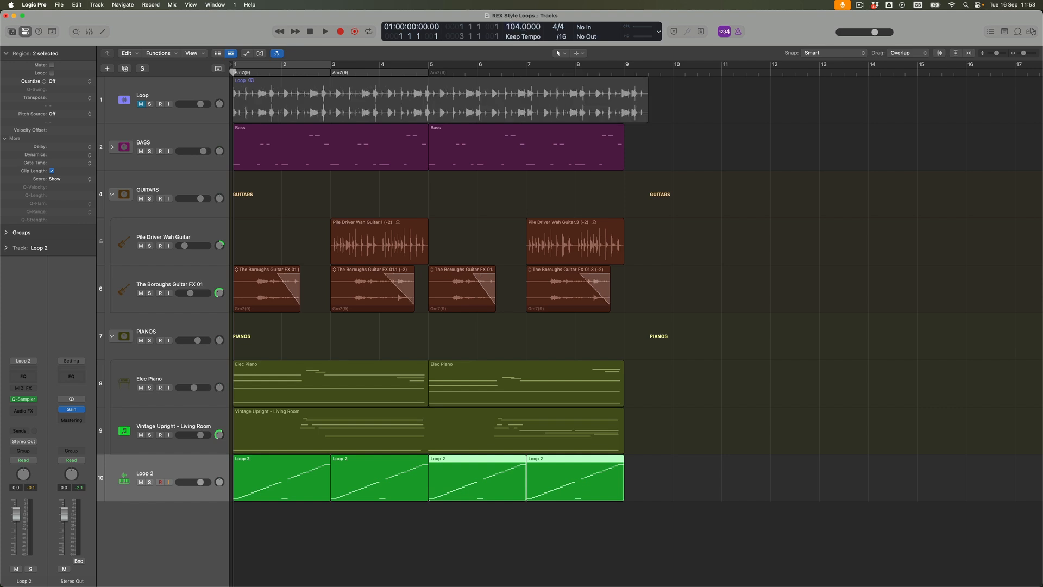
{"action": "left_click", "coordinate": [322, 30]}
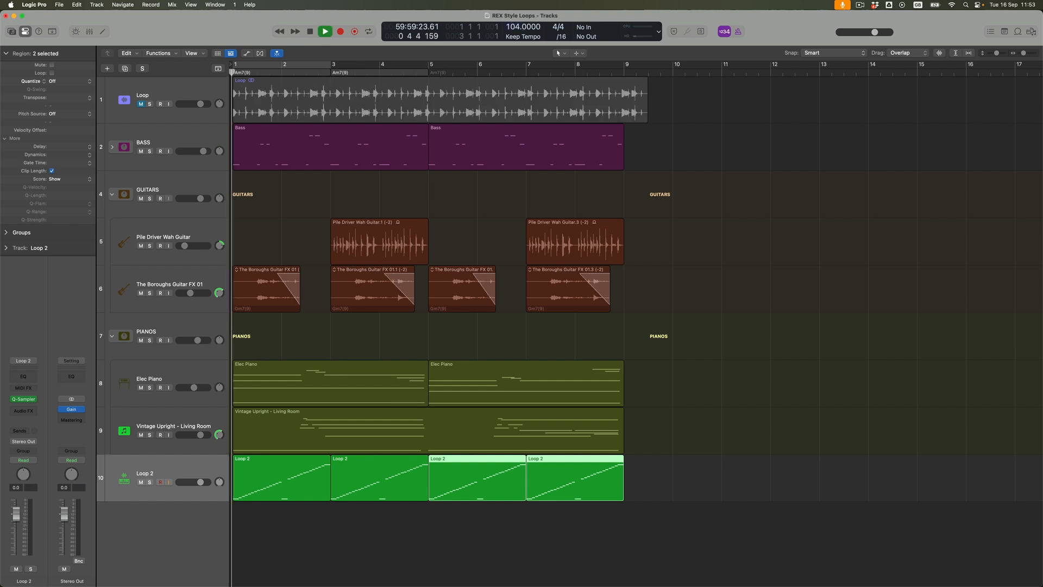
{"action": "left_click", "coordinate": [322, 31]}
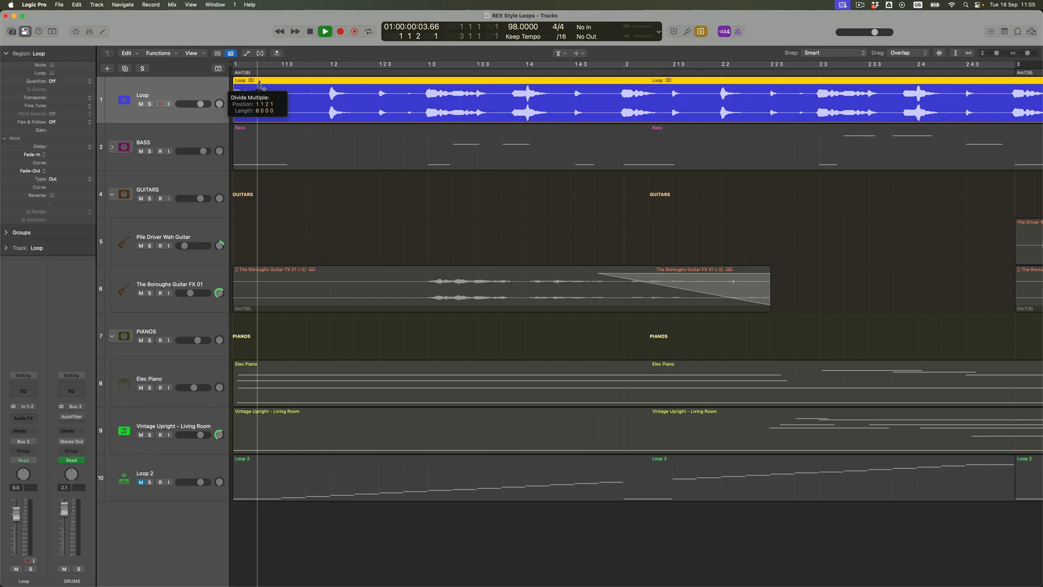
Divide the drum loop region at every 16th note across bars 1–9 with the Scissors tool.
{"action": "left_click", "coordinate": [258, 81]}
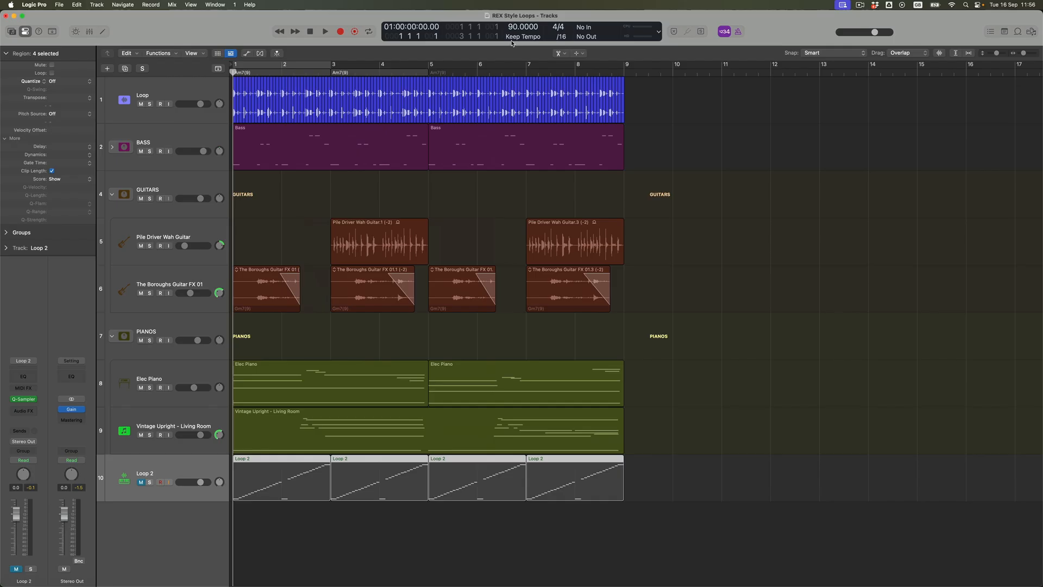
{"action": "left_click", "coordinate": [325, 30]}
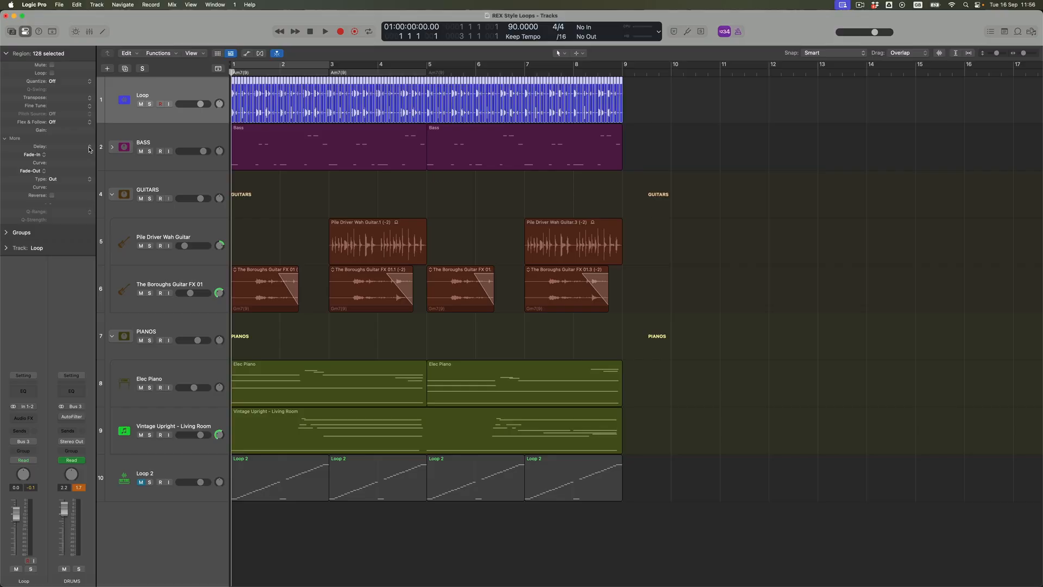
Set Fade-In to 5 and Fade-Out to 20 on all 128 slices in the Region Inspector.
{"action": "left_click", "coordinate": [63, 154]}
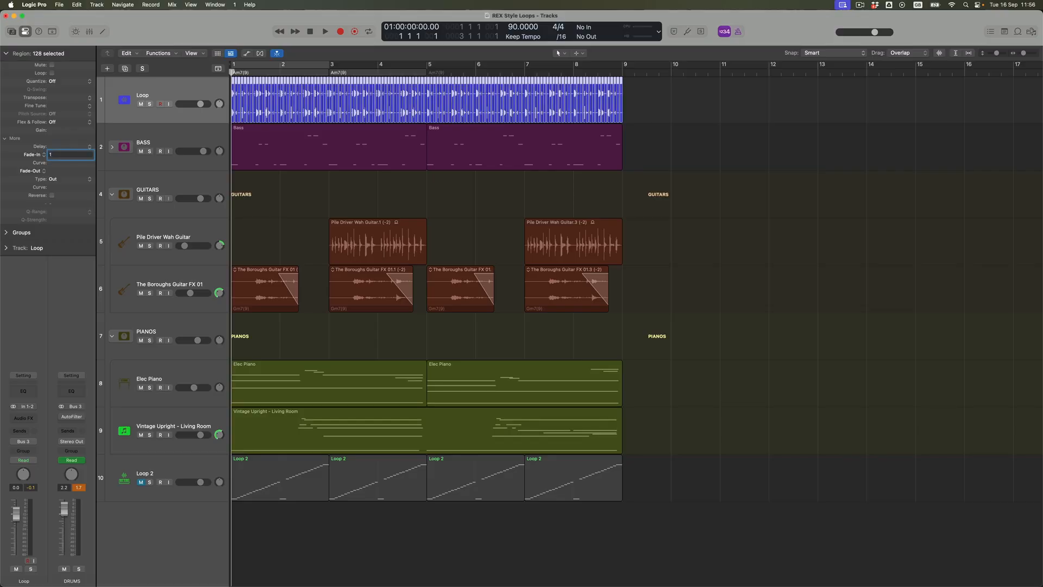
{"action": "left_click", "coordinate": [66, 170]}
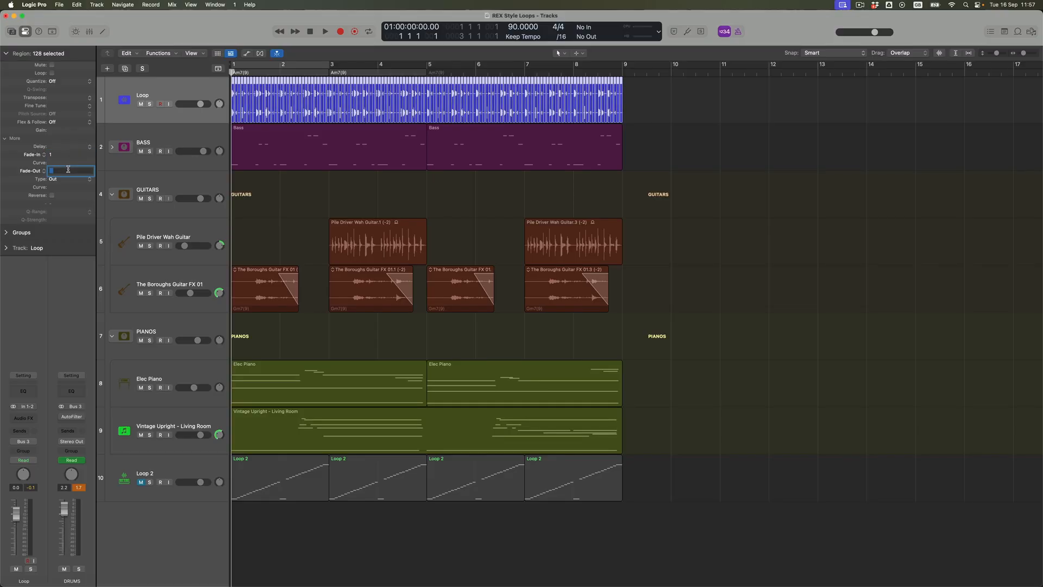
{"action": "type", "text": "2"}
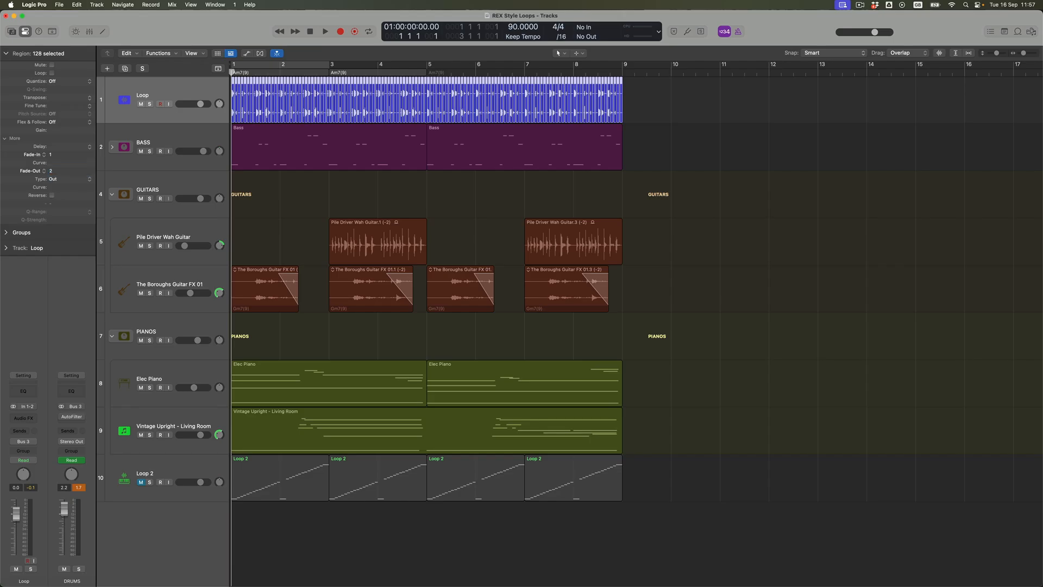
{"action": "left_click", "coordinate": [322, 30]}
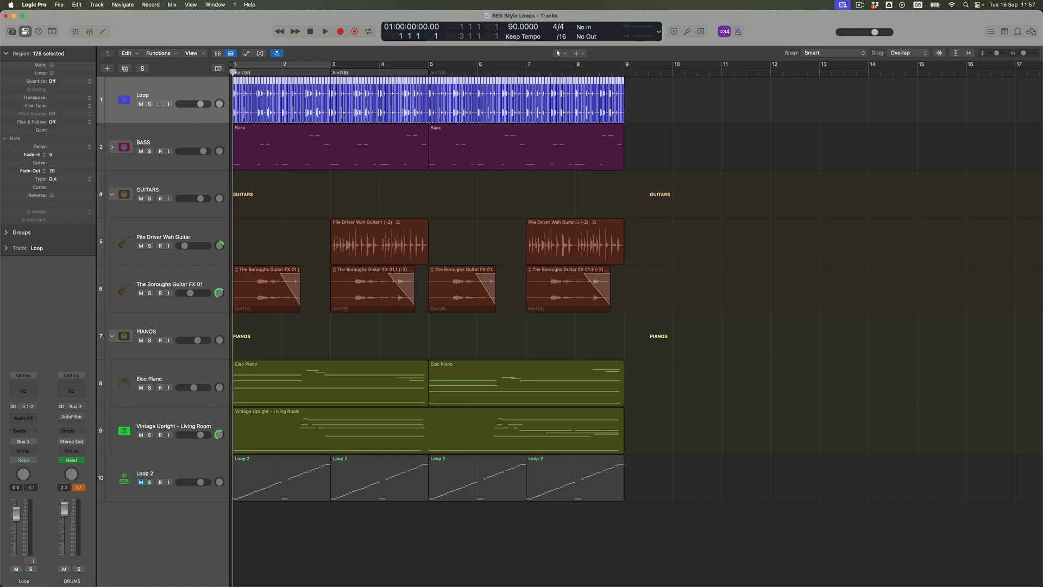
Deselect the first drum slice, leaving the other 127 regions selected.
{"action": "left_click", "coordinate": [322, 29]}
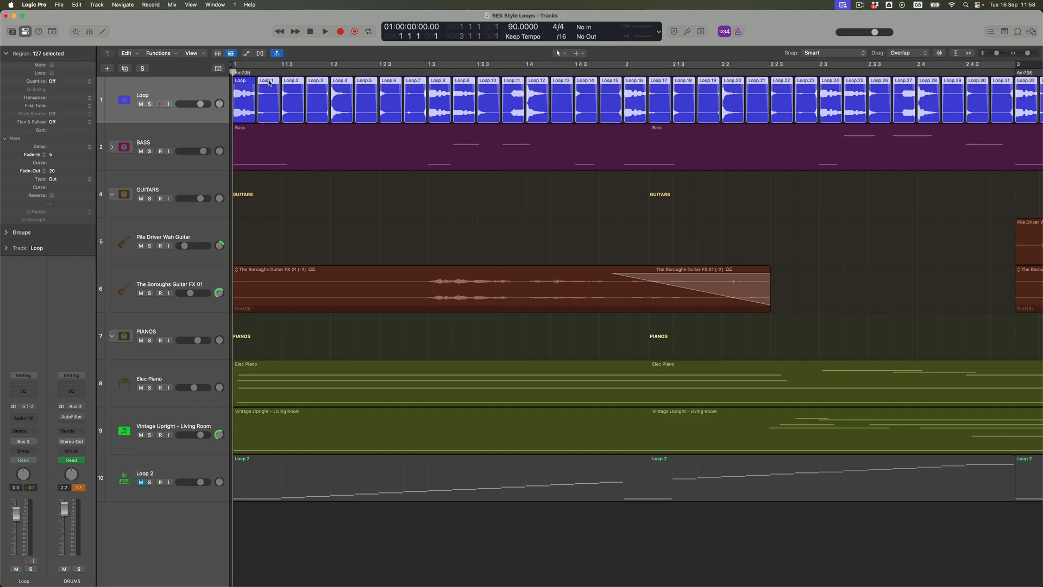
Open the selected slices' context menu to trim each region start to the previous region.
{"action": "right_click", "coordinate": [268, 82]}
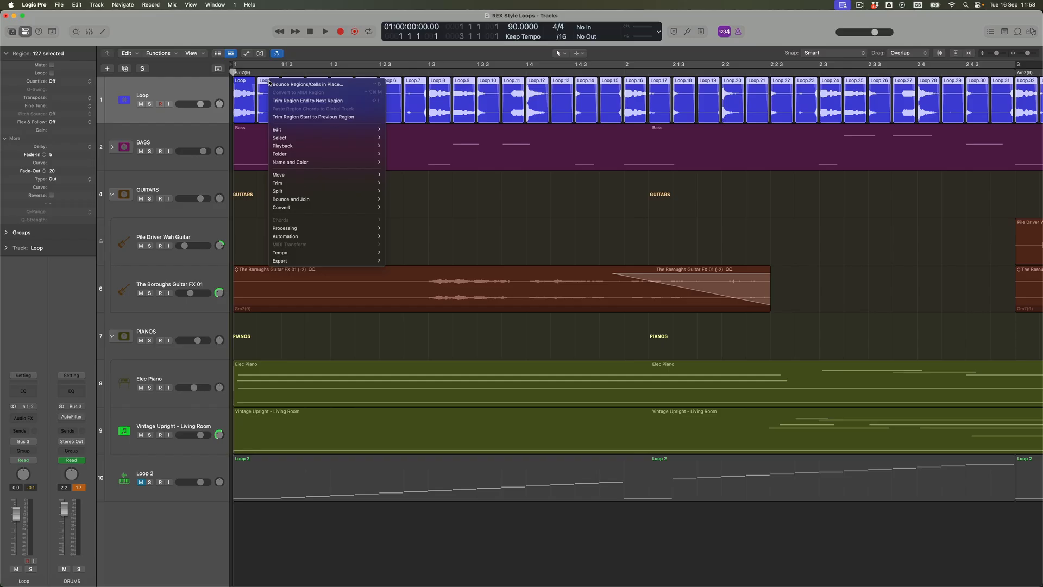
{"action": "mouse_move", "coordinate": [326, 116]}
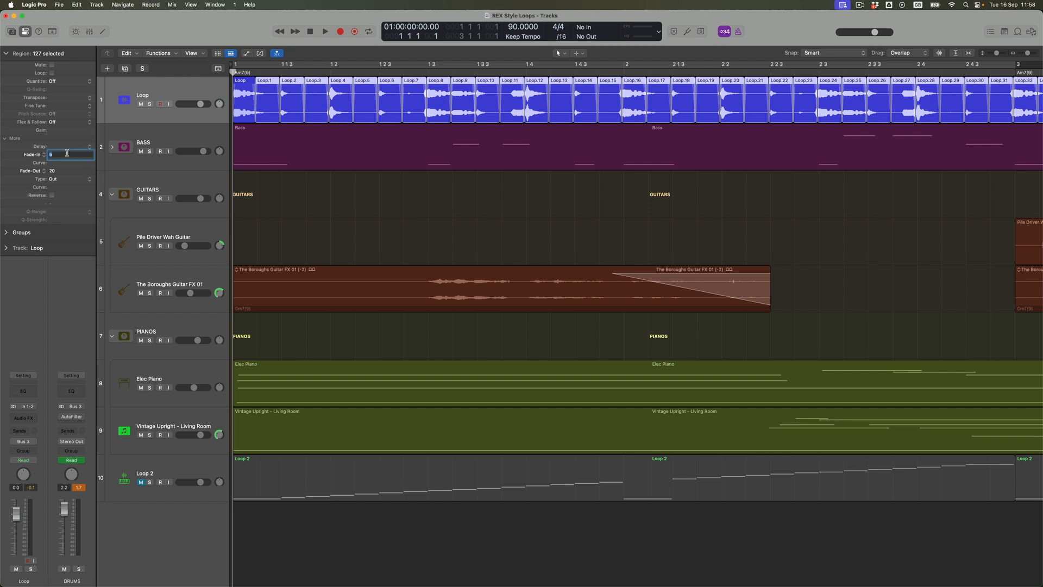
Clear the Fade-In, switch the fade type to EqP, and set a 10 ms crossfade.
{"action": "left_click", "coordinate": [60, 170]}
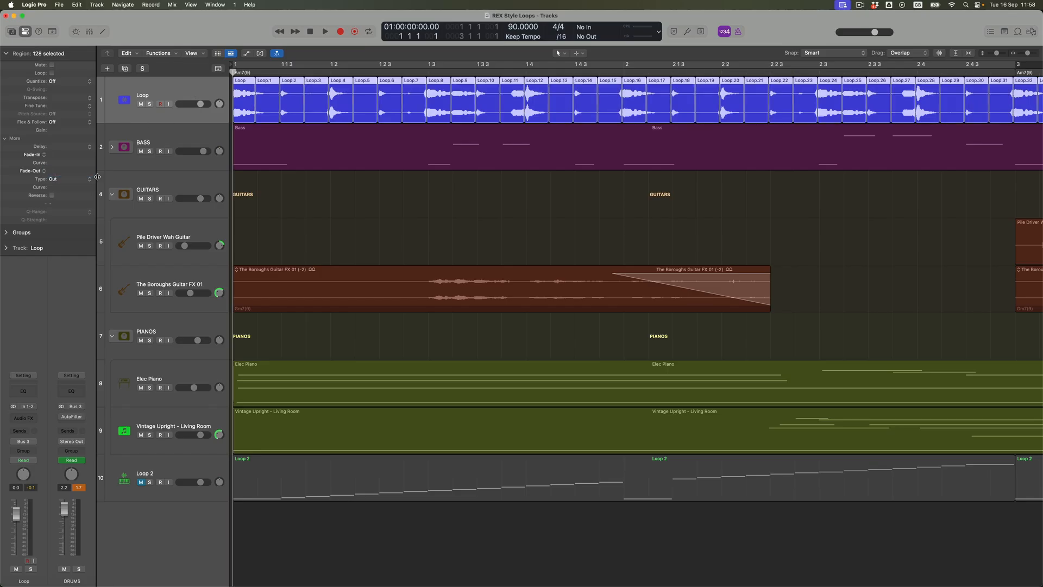
{"action": "left_click", "coordinate": [57, 178]}
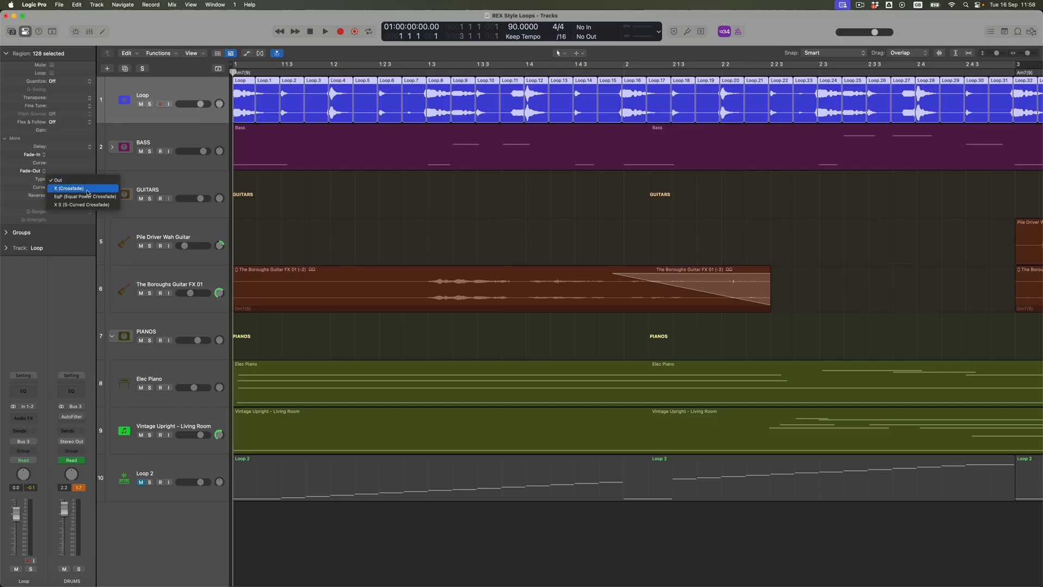
{"action": "left_click", "coordinate": [84, 197]}
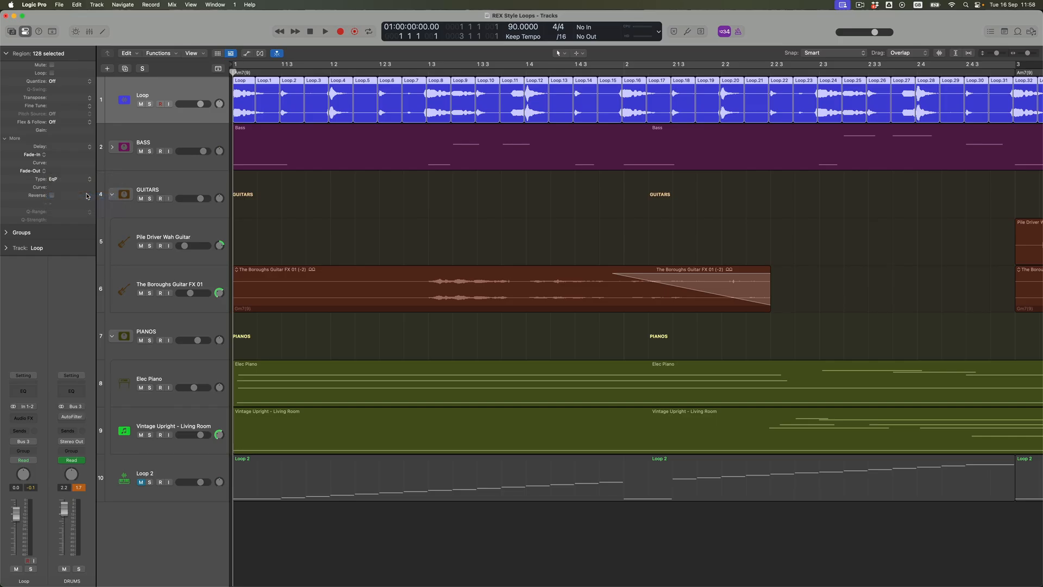
{"action": "left_click", "coordinate": [65, 170]}
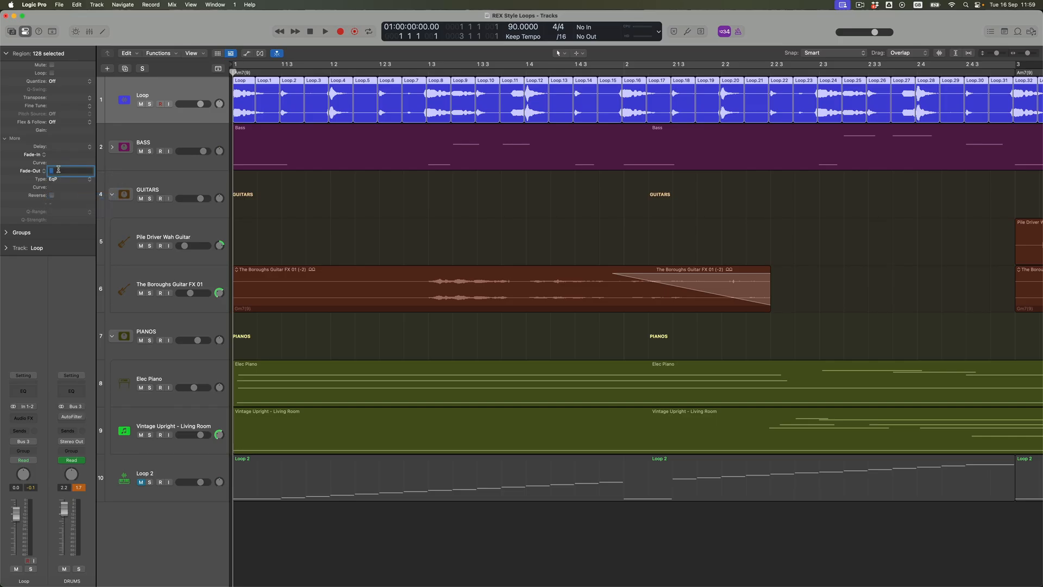
{"action": "type", "text": "10"}
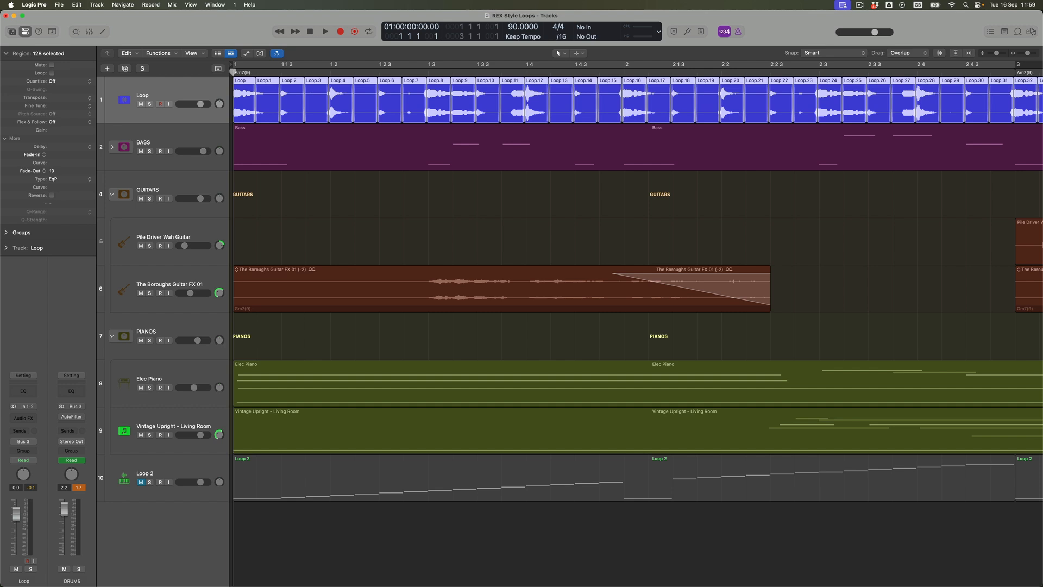
{"action": "left_click", "coordinate": [324, 31]}
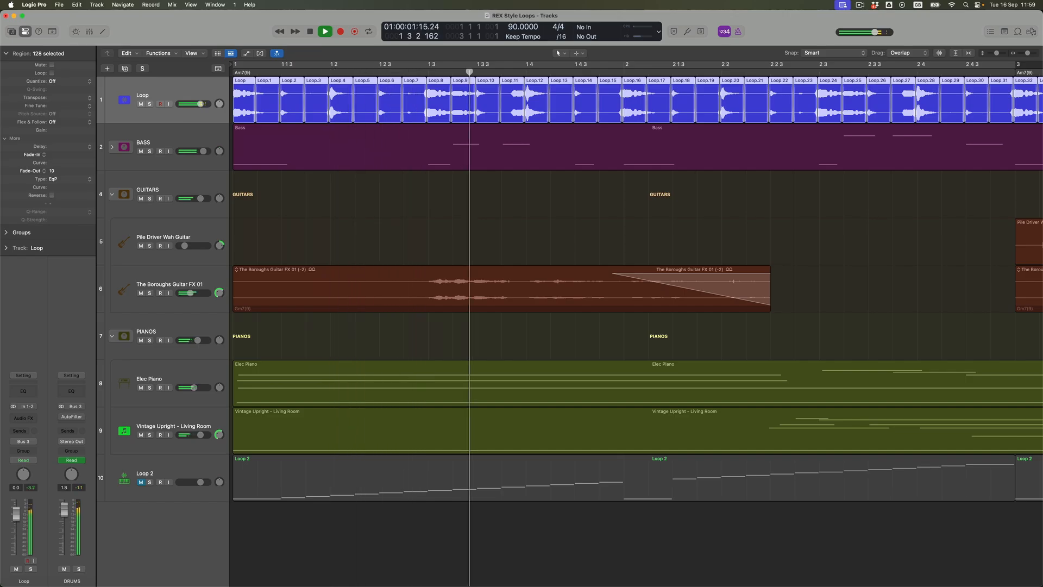
{"action": "left_click", "coordinate": [322, 31]}
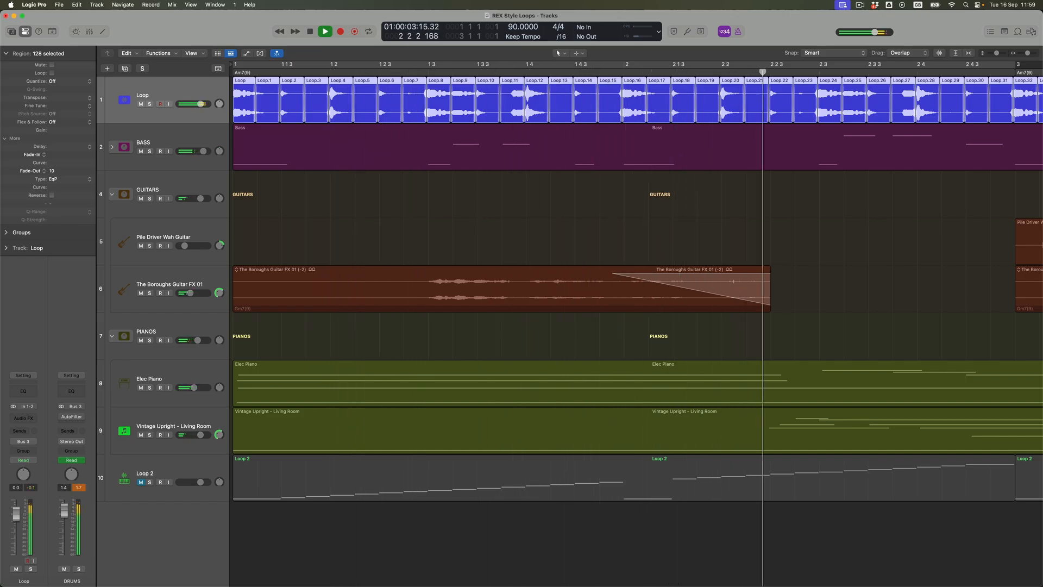